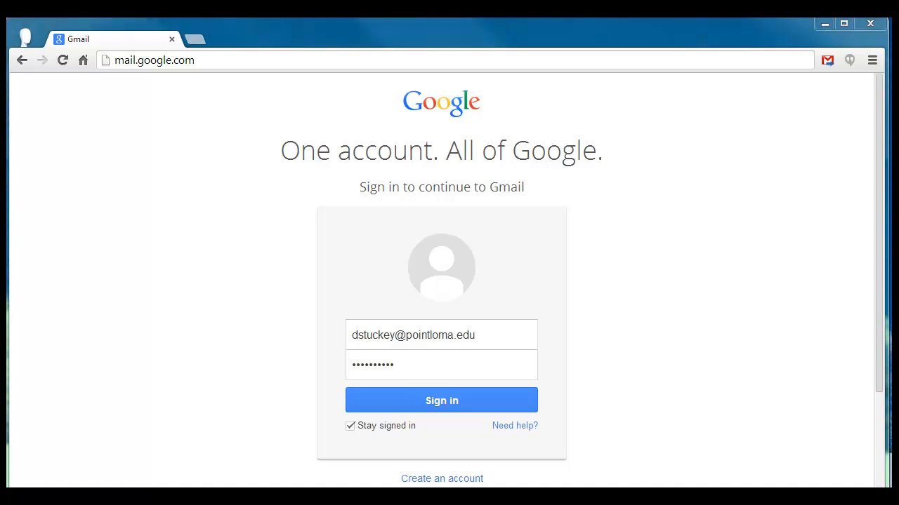
mouse_move(290, 250)
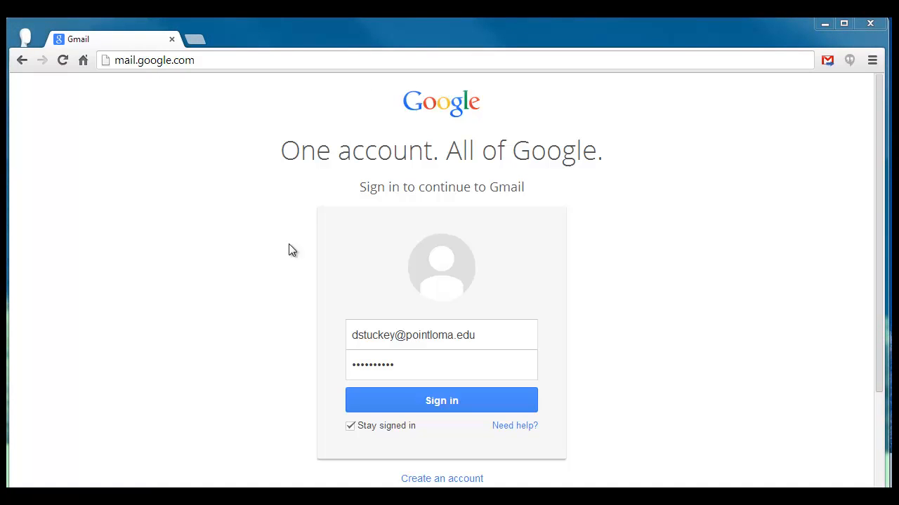
Step: Sign in to the Gmail account with the saved address and password
left_click(440, 400)
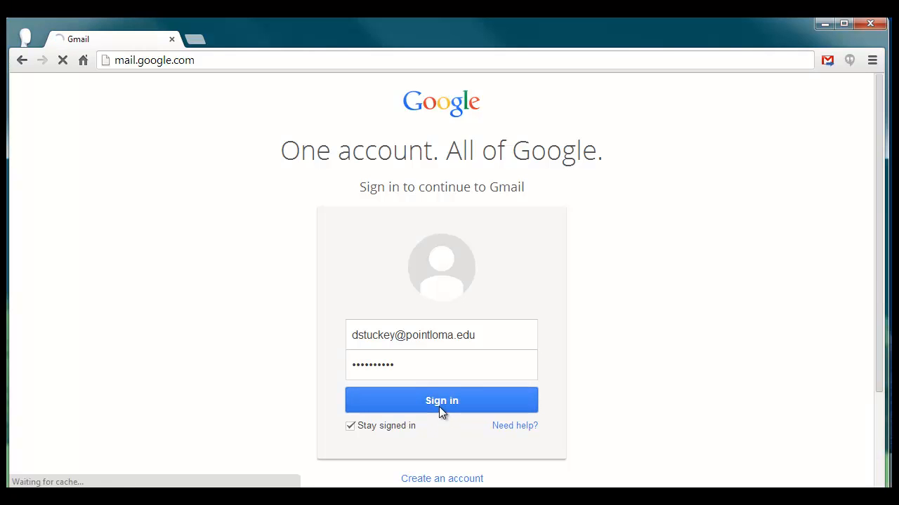
left_click(441, 400)
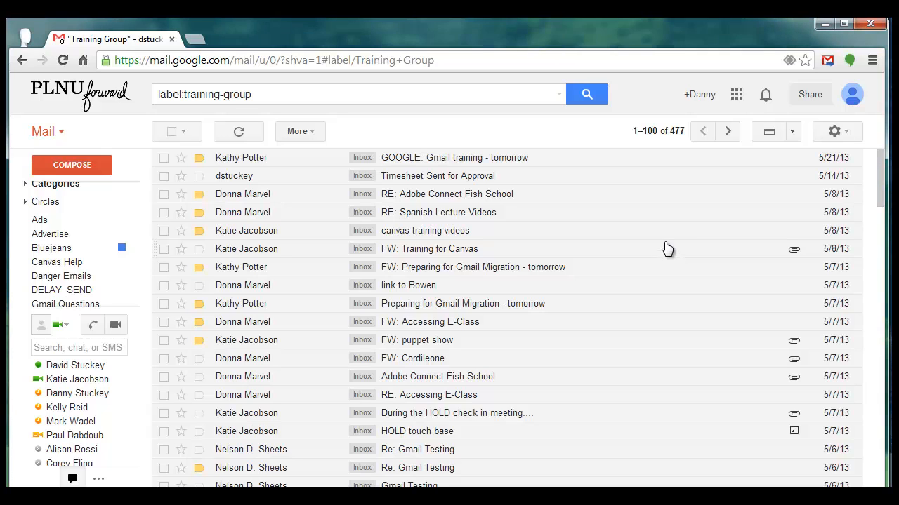
mouse_move(856, 98)
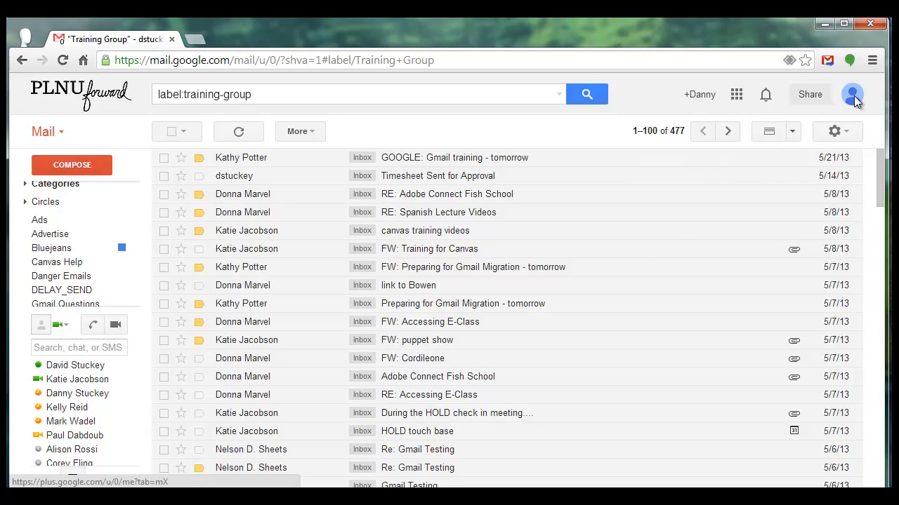
Step: Show the account details panel from the top-right avatar and begin changing the profile photo
left_click(853, 94)
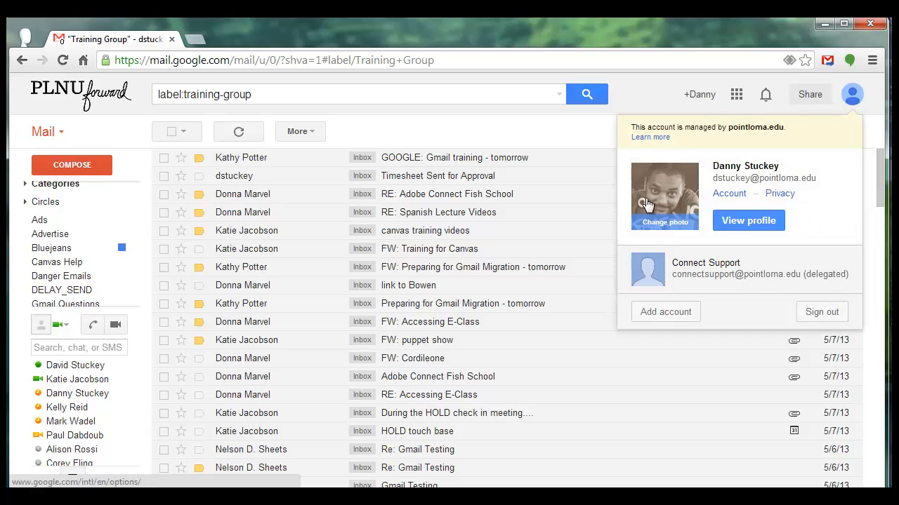
left_click(665, 222)
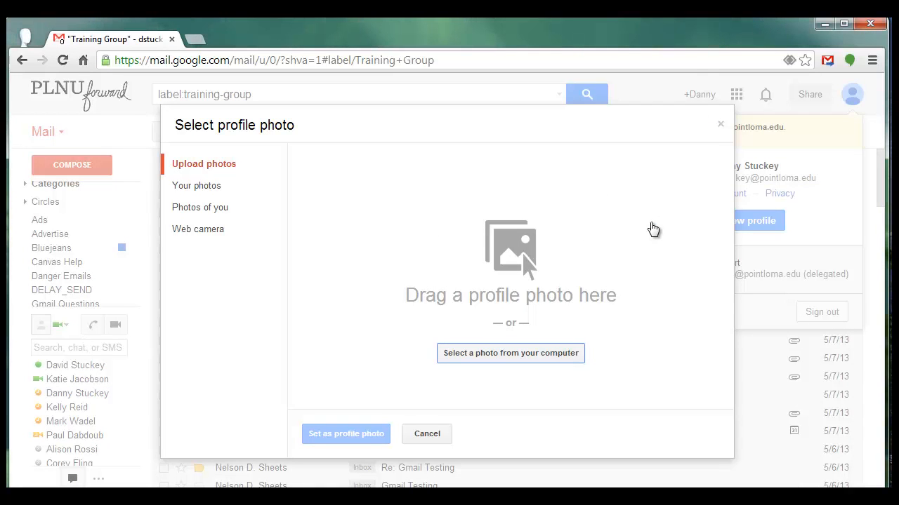
mouse_move(635, 224)
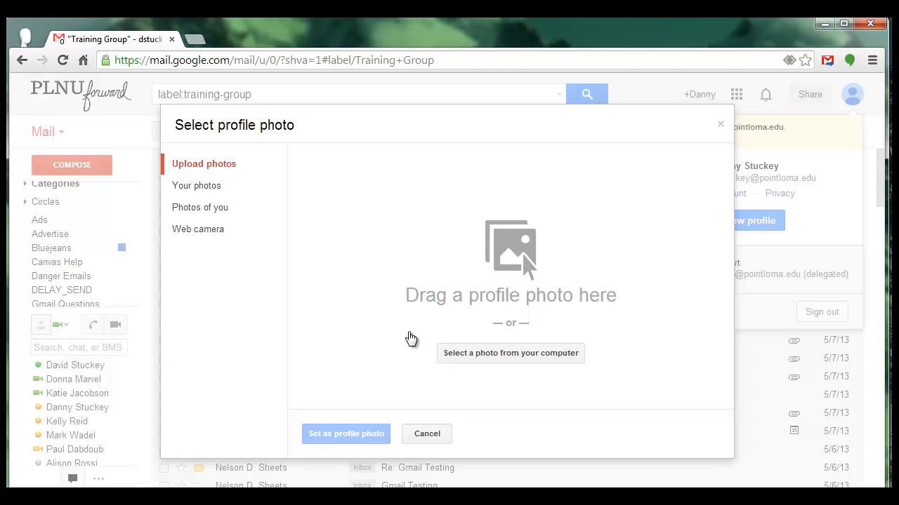
mouse_move(479, 356)
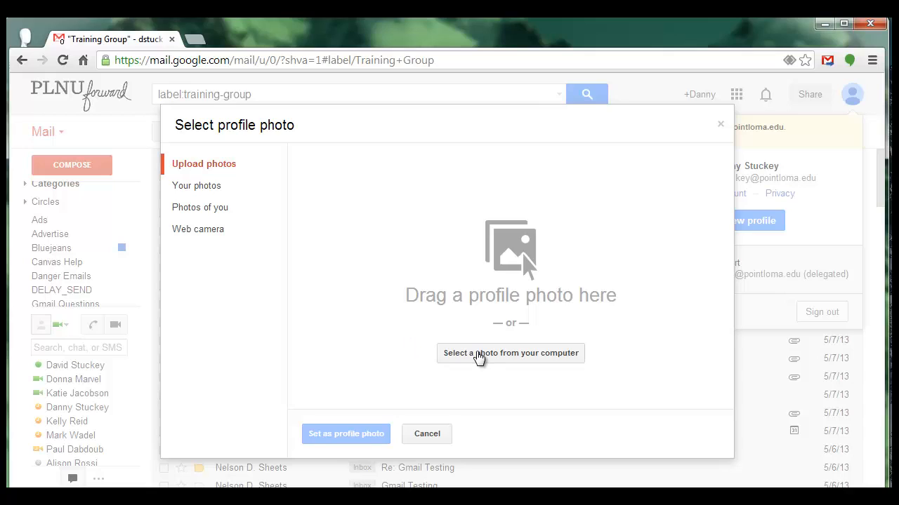
Step: Choose 'Select a photo from your computer' to browse for a local image
left_click(511, 354)
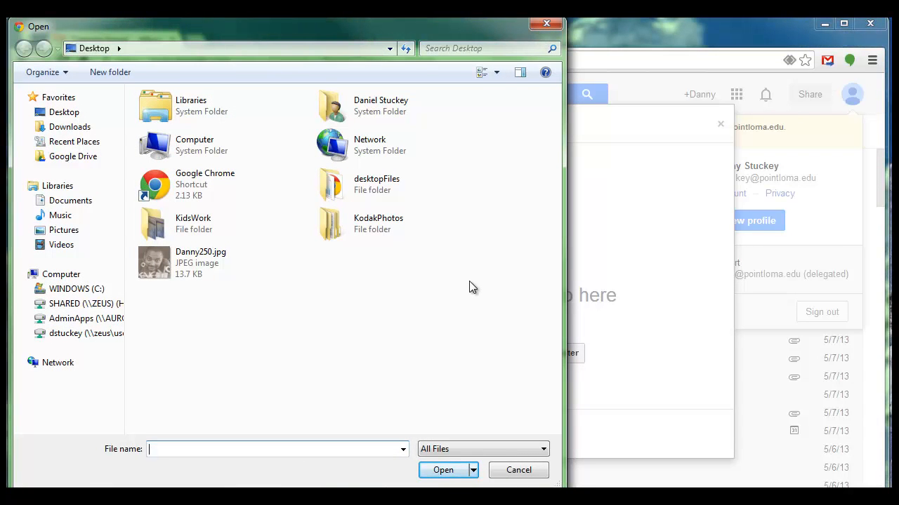
left_click(199, 262)
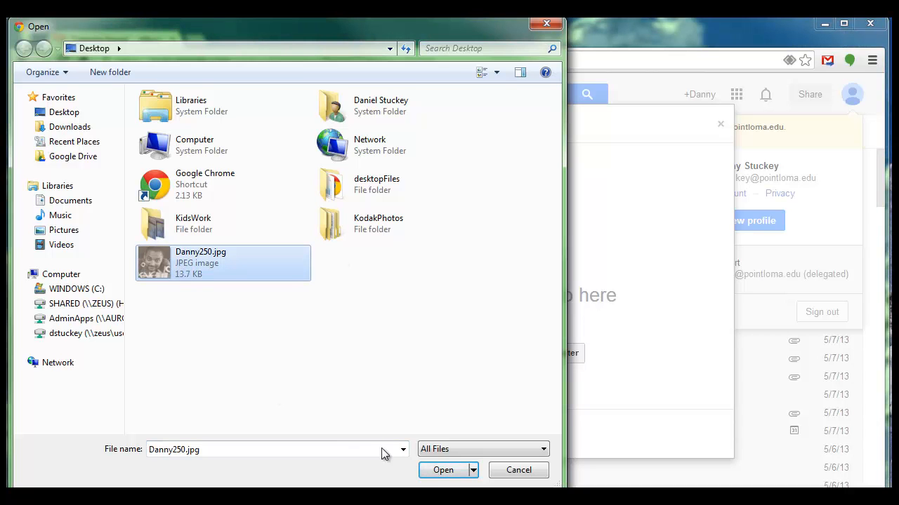
left_click(444, 469)
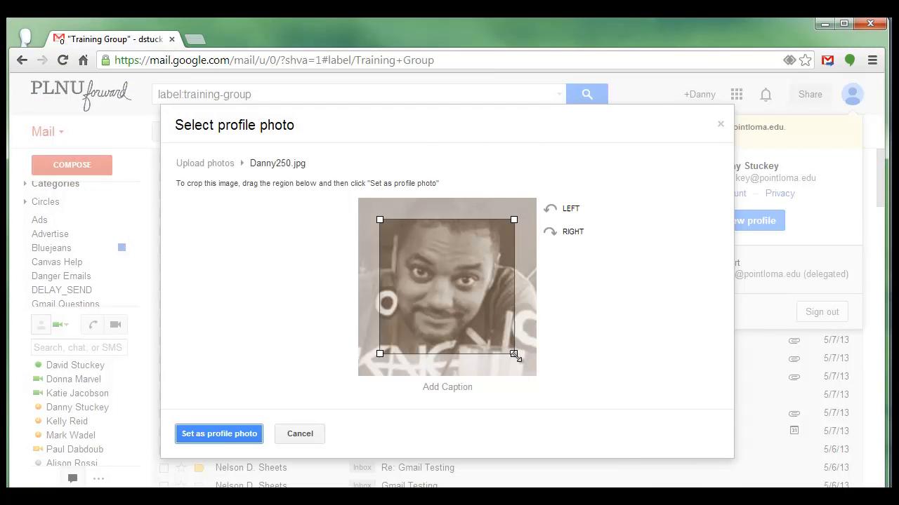
Step: Enlarge the crop square over the photo and set it as the account's profile picture
left_click_drag(514, 353, 536, 376)
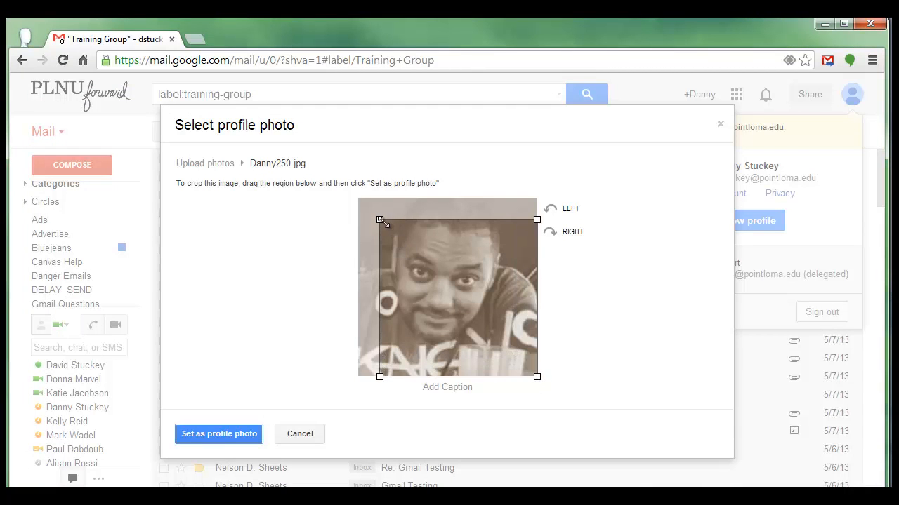
left_click_drag(382, 219, 357, 197)
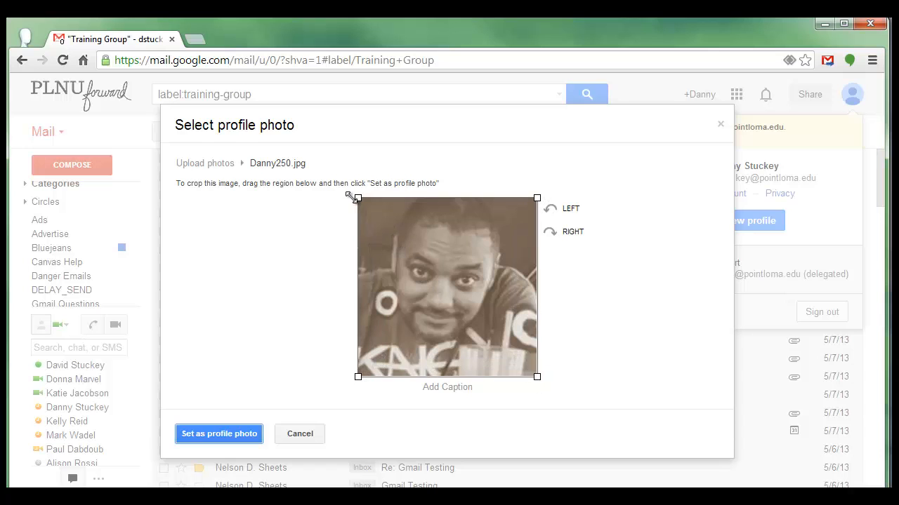
mouse_move(346, 207)
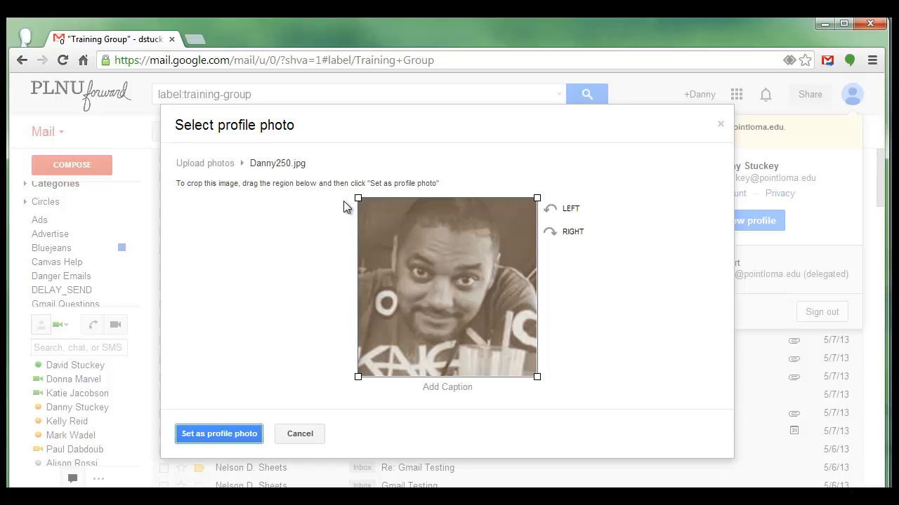
left_click(219, 434)
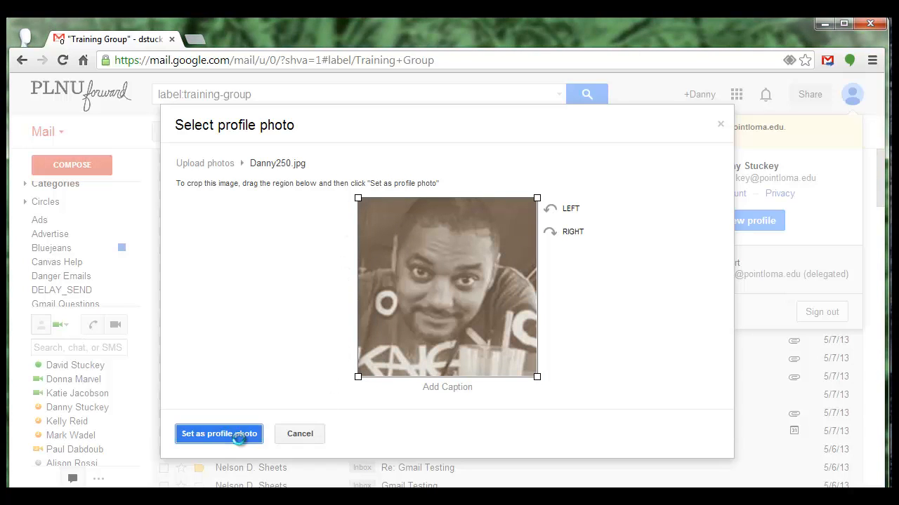
left_click(219, 434)
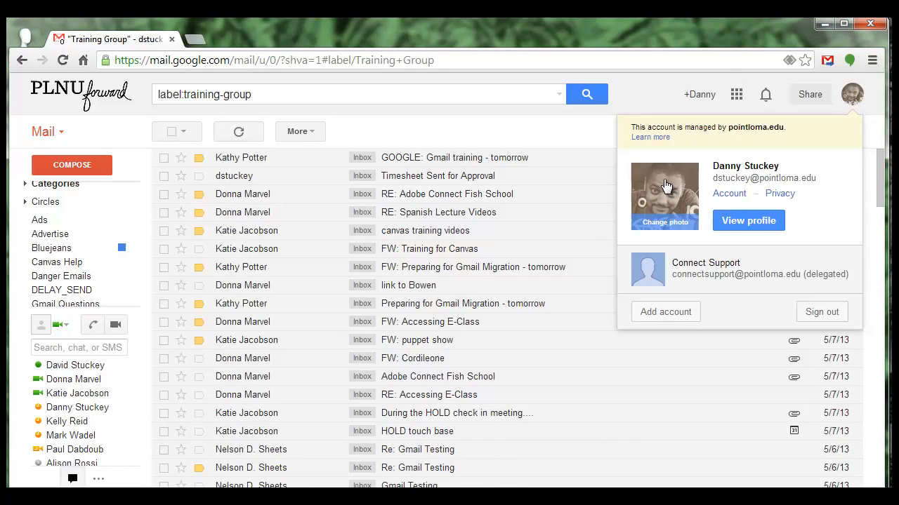
mouse_move(665, 186)
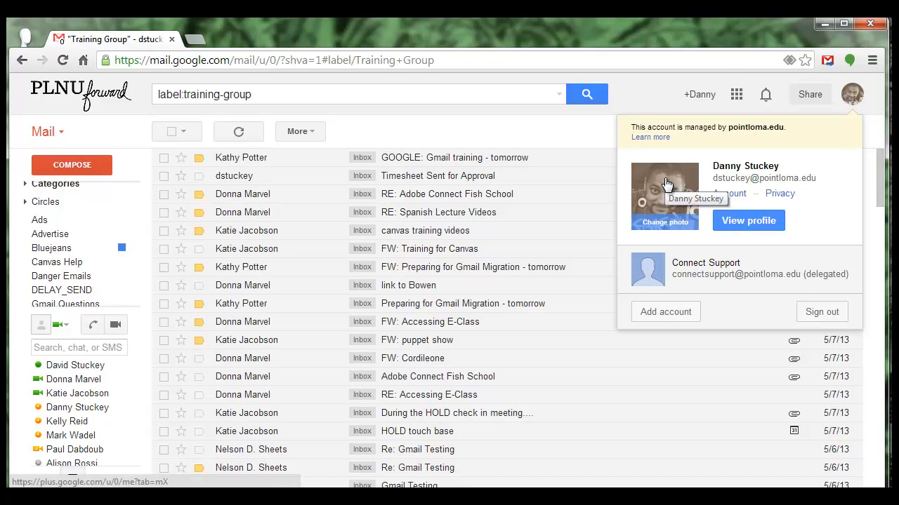